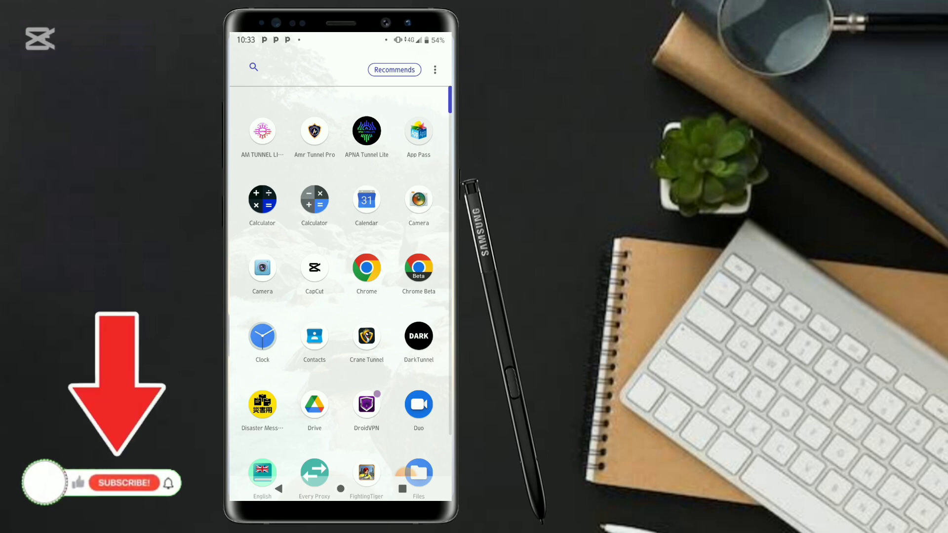
- Launch the Google Play Store from the app drawer
left_click(79, 484)
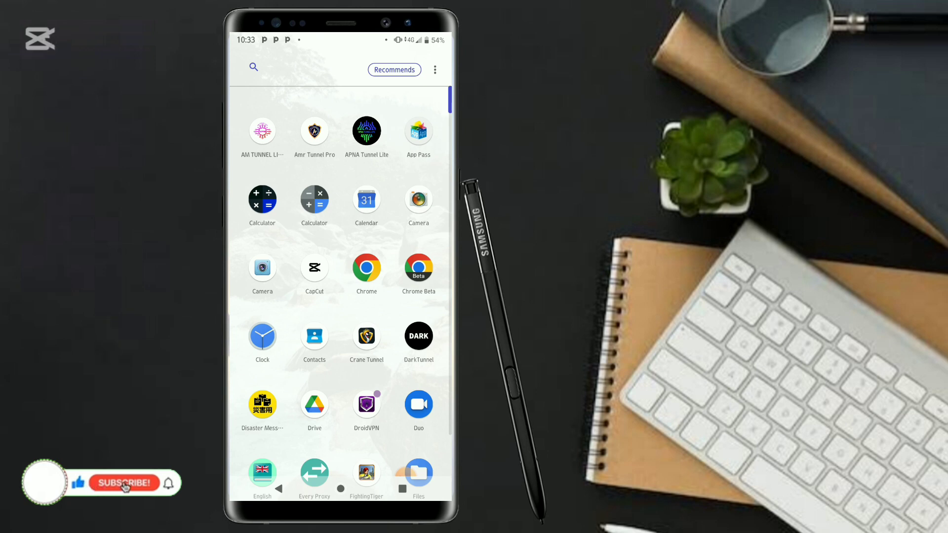
left_click(126, 483)
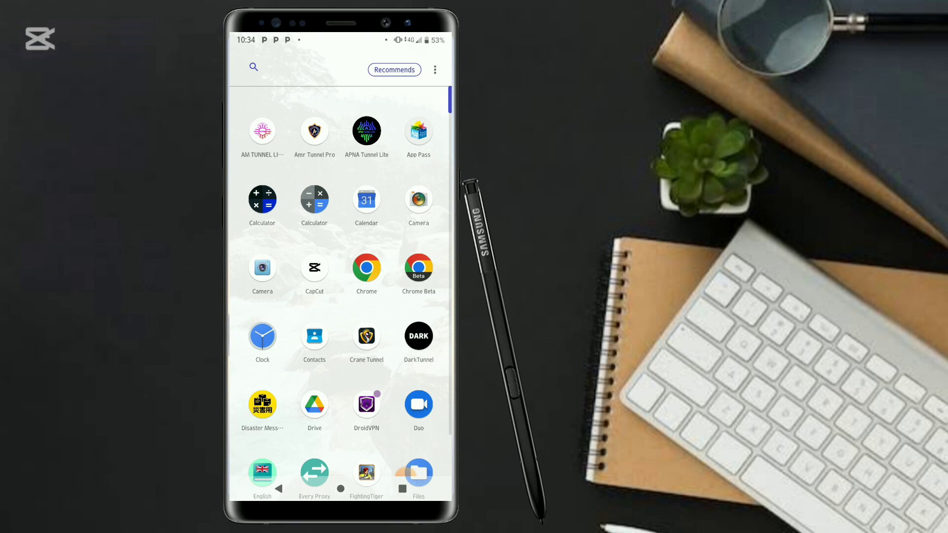
scroll("down", 3)
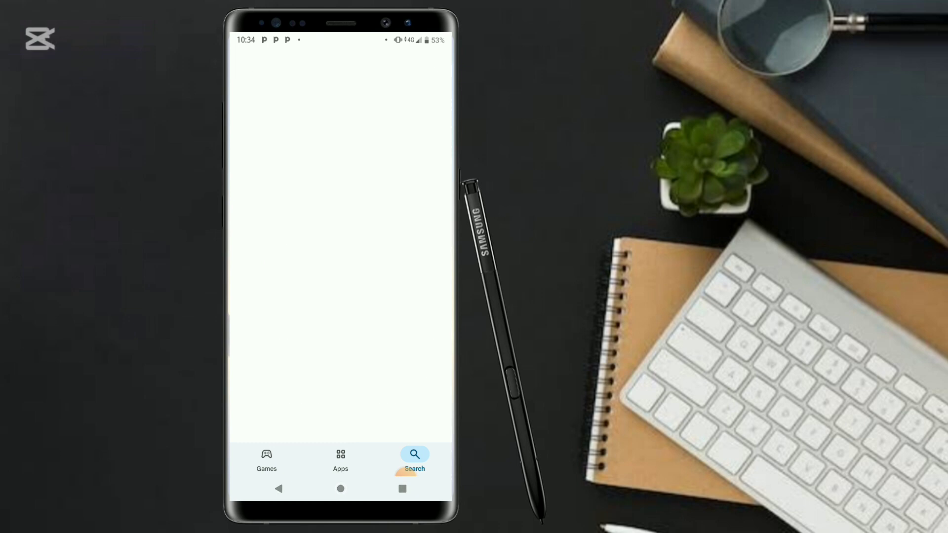
- Search the Play Store for 'trm tunnel vpn 2025'
left_click(415, 457)
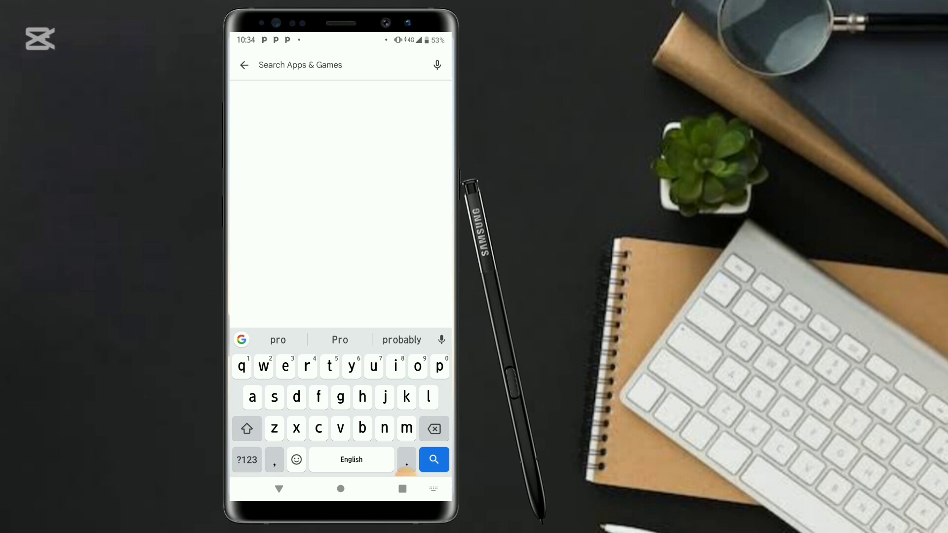
type("trm")
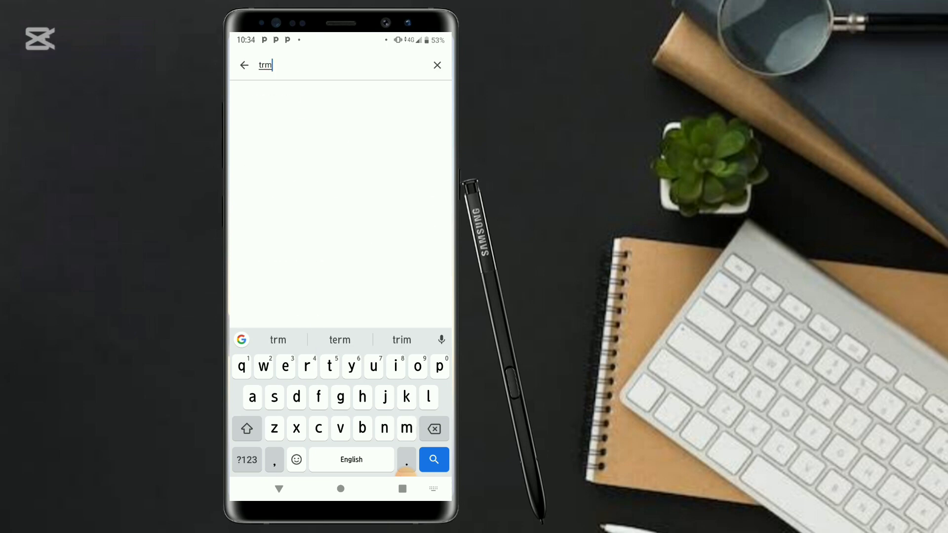
type("tunn")
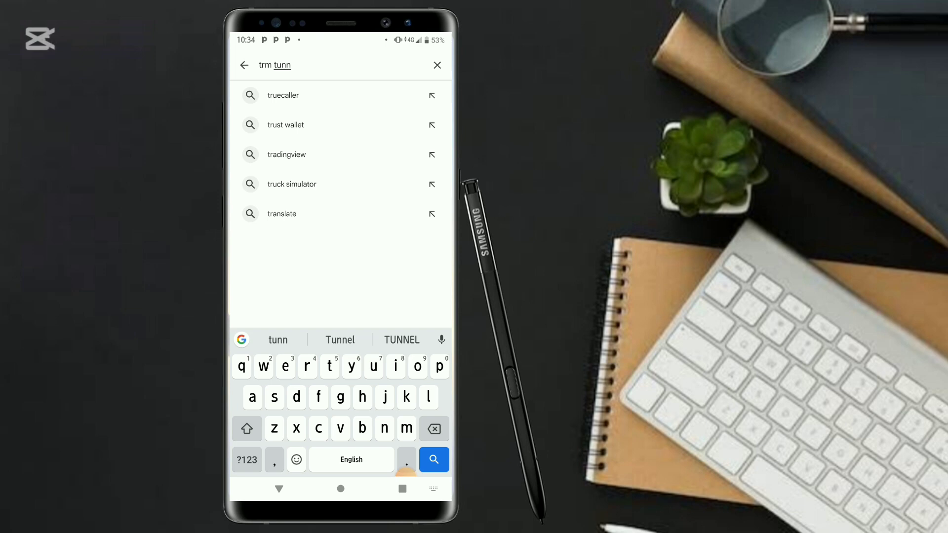
left_click(339, 338)
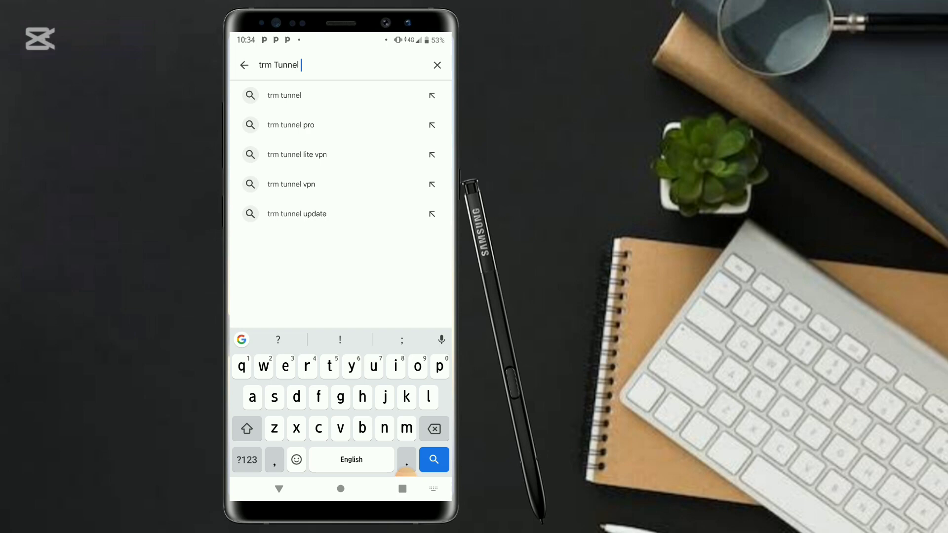
type("vp")
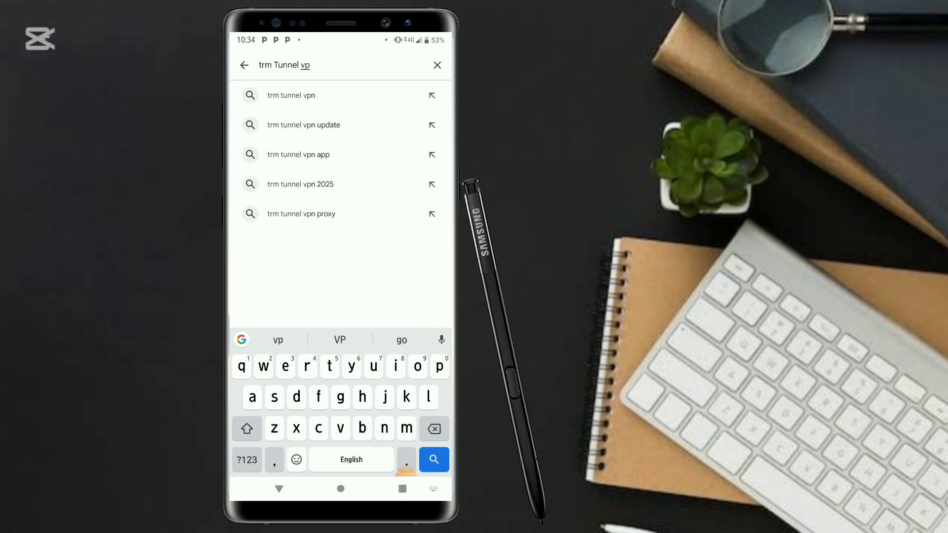
type("n")
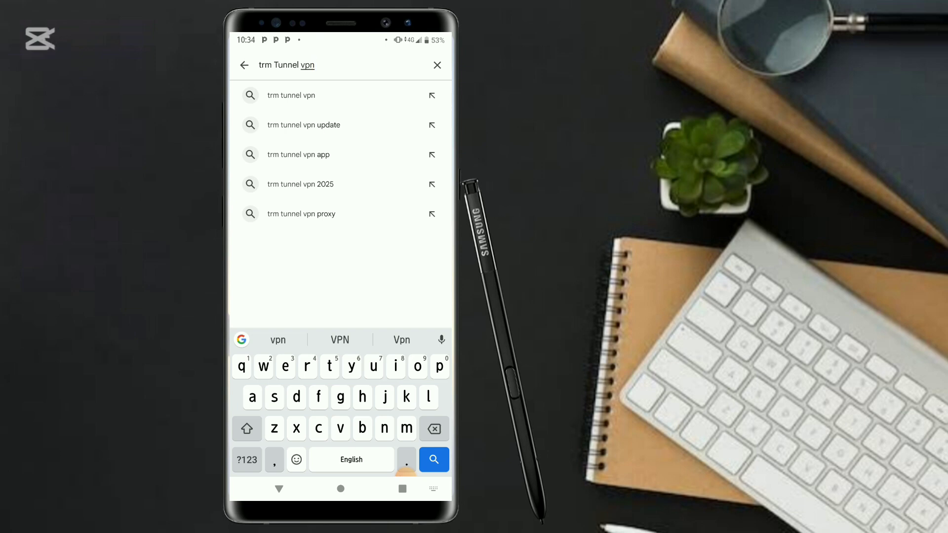
left_click(300, 184)
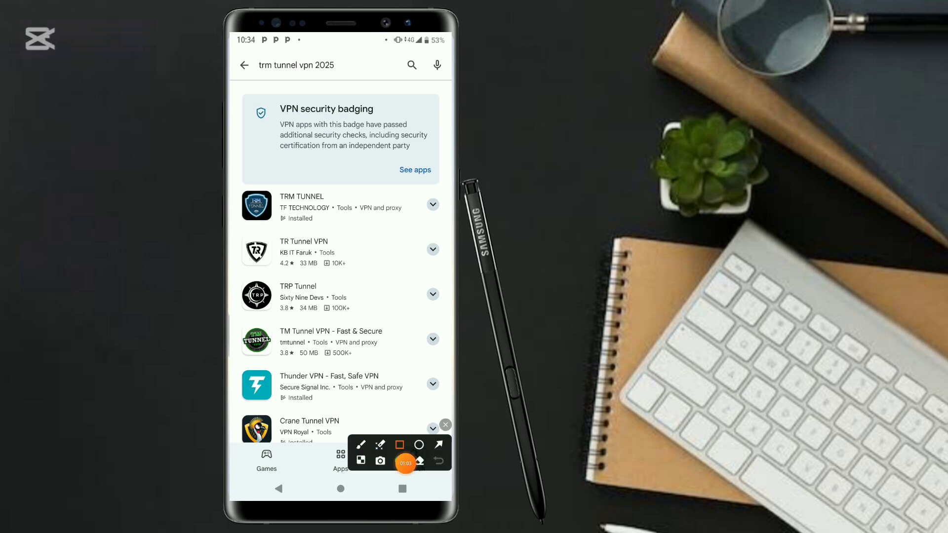
- Open the TRM TUNNEL app's store page from the results
left_click(402, 462)
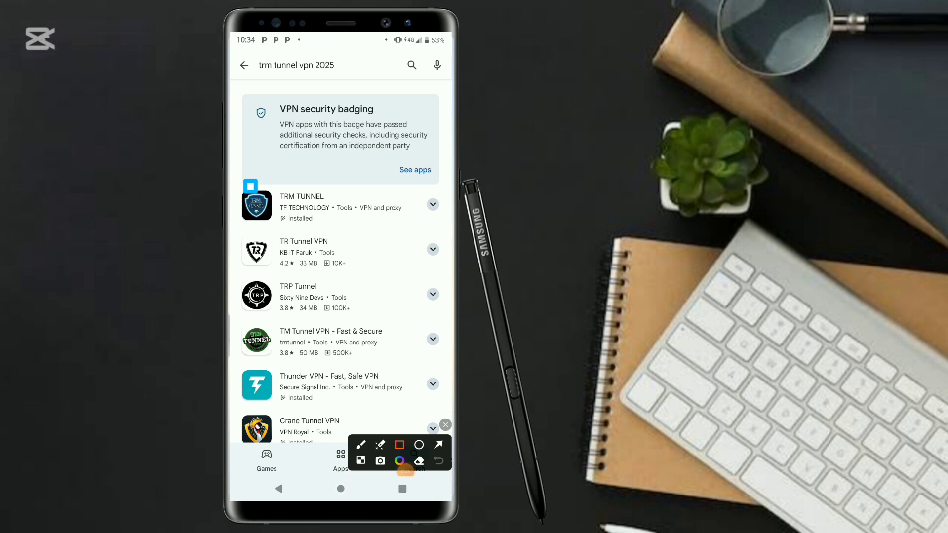
left_click(415, 458)
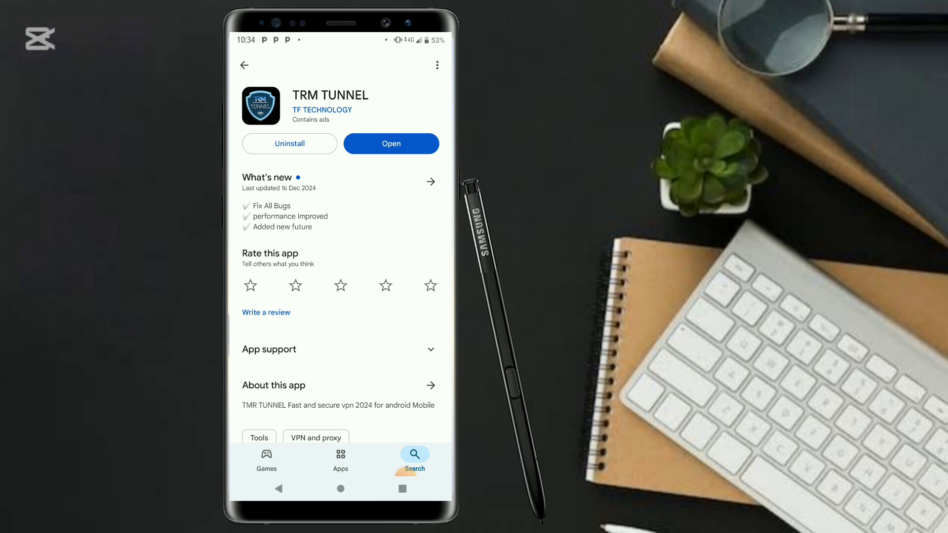
- Launch the installed TRM TUNNEL app from its store page
left_click(391, 144)
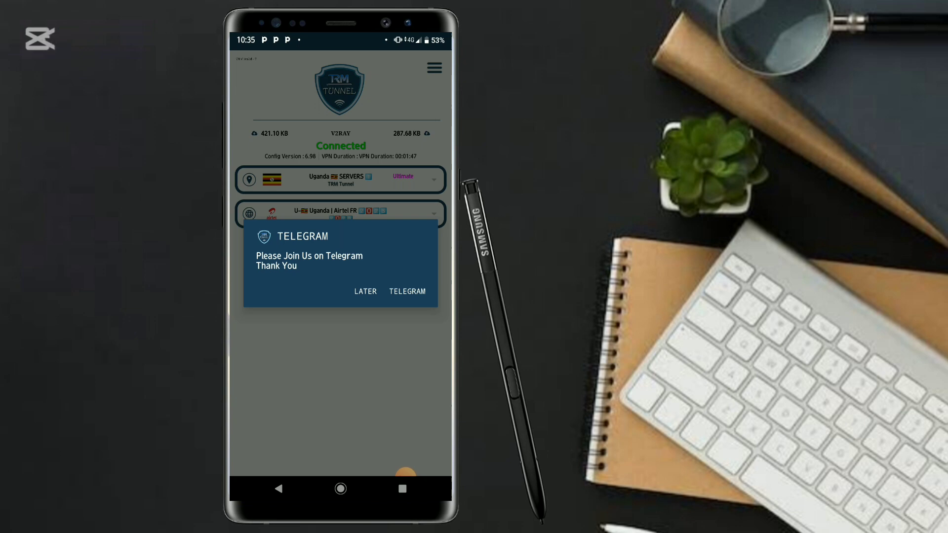
- Dismiss the Telegram prompt, stop the running VPN, and return to the app drawer
left_click(364, 291)
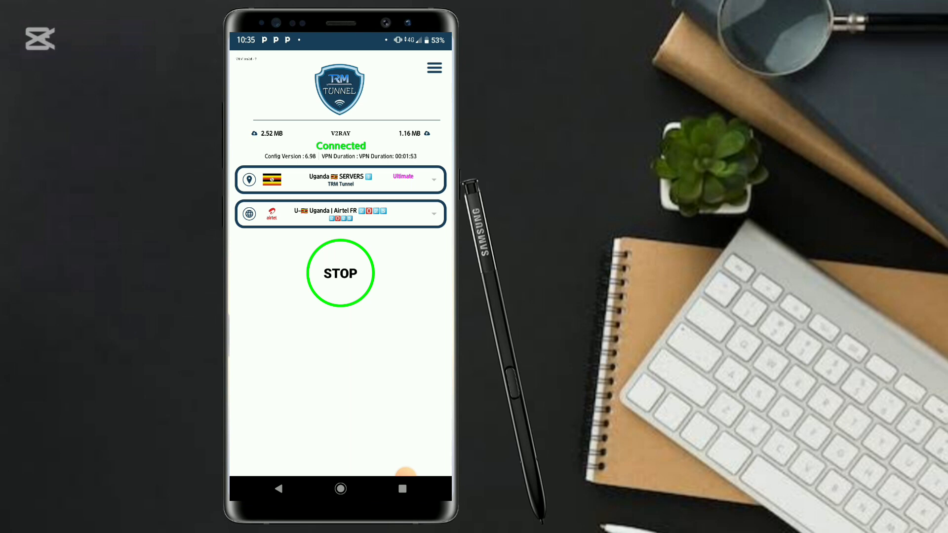
left_click(341, 272)
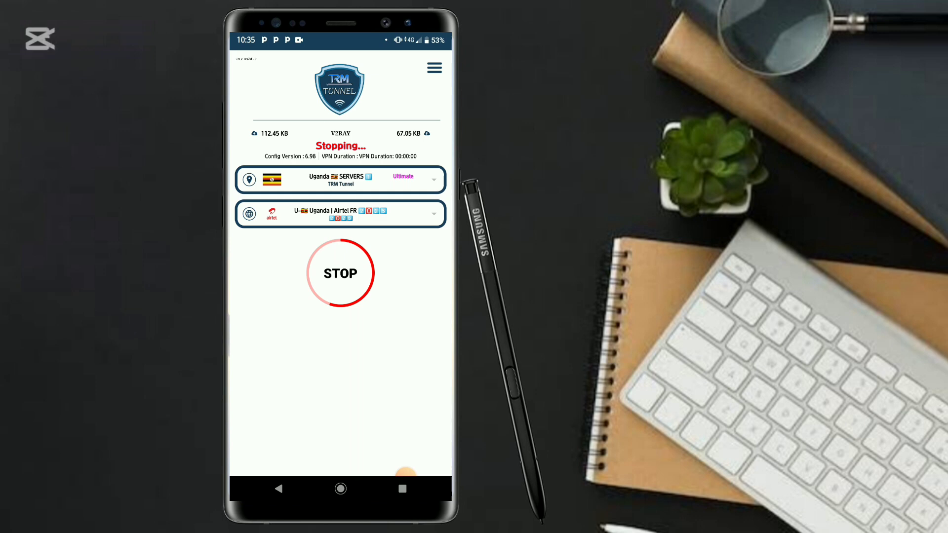
left_click(341, 273)
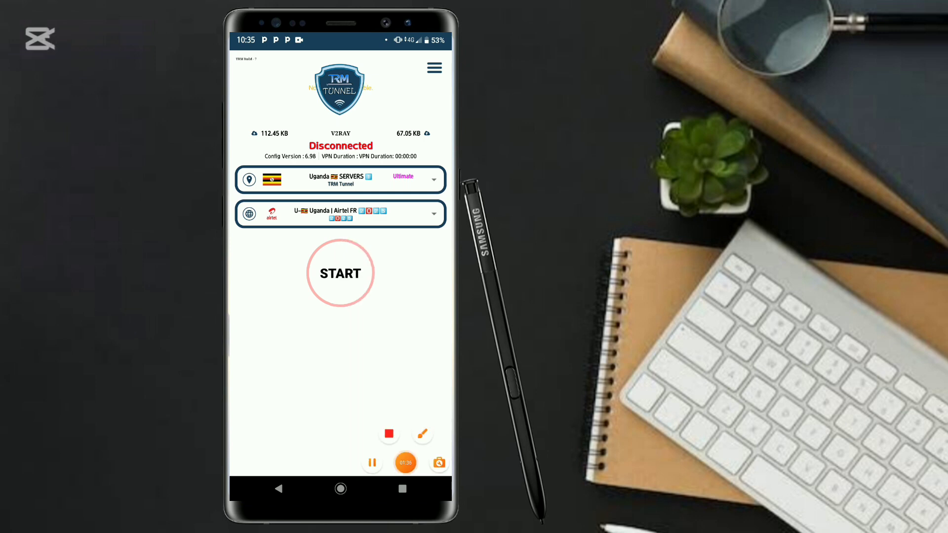
left_click(423, 435)
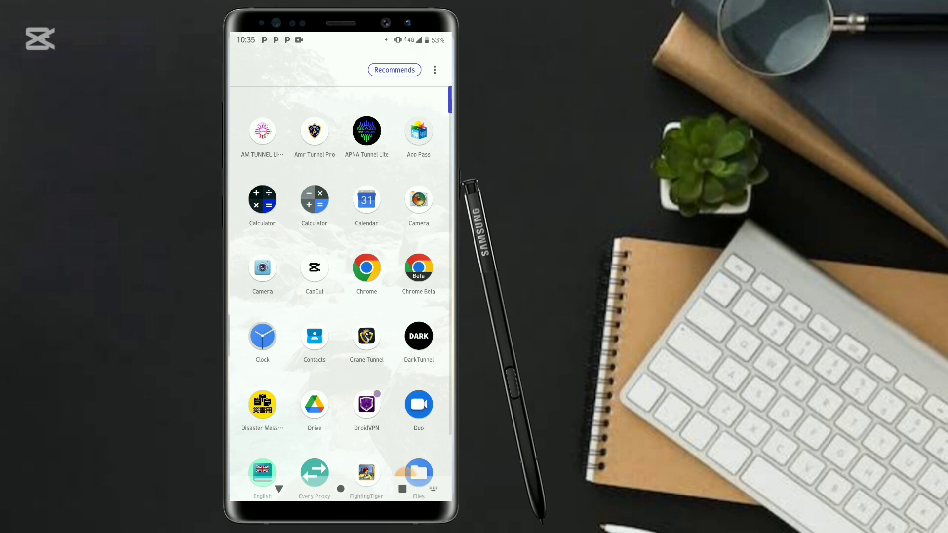
- Reopen TRM Tunnel from the drawer and dismiss the Telegram join prompt
type("Tr")
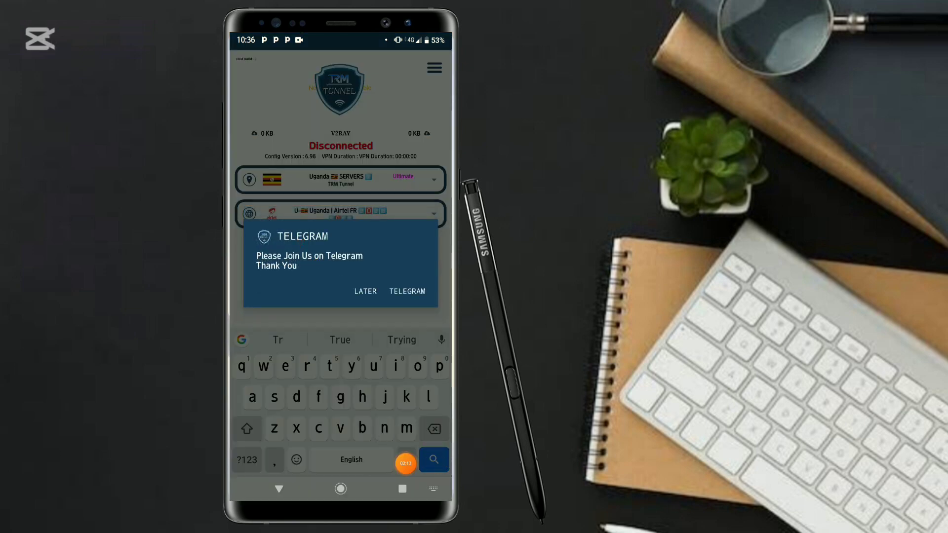
left_click(365, 292)
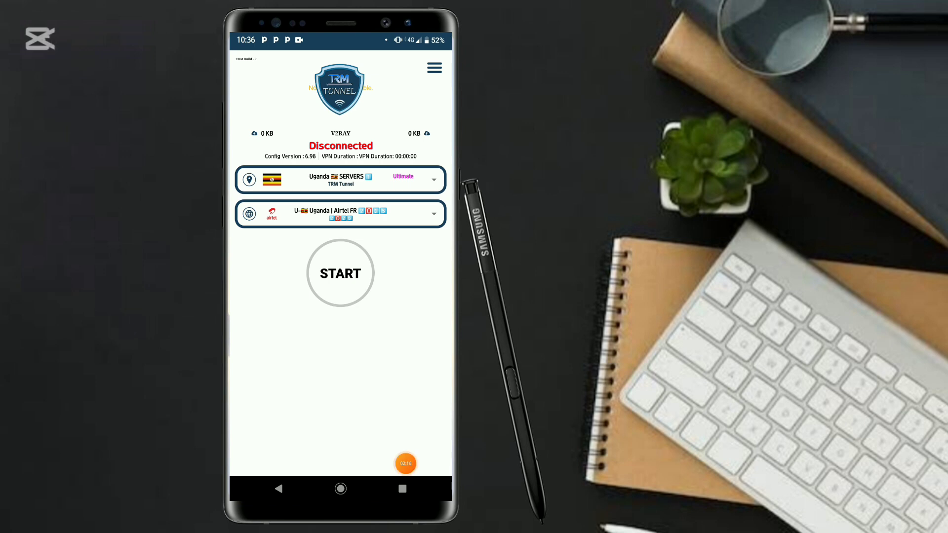
left_click(406, 463)
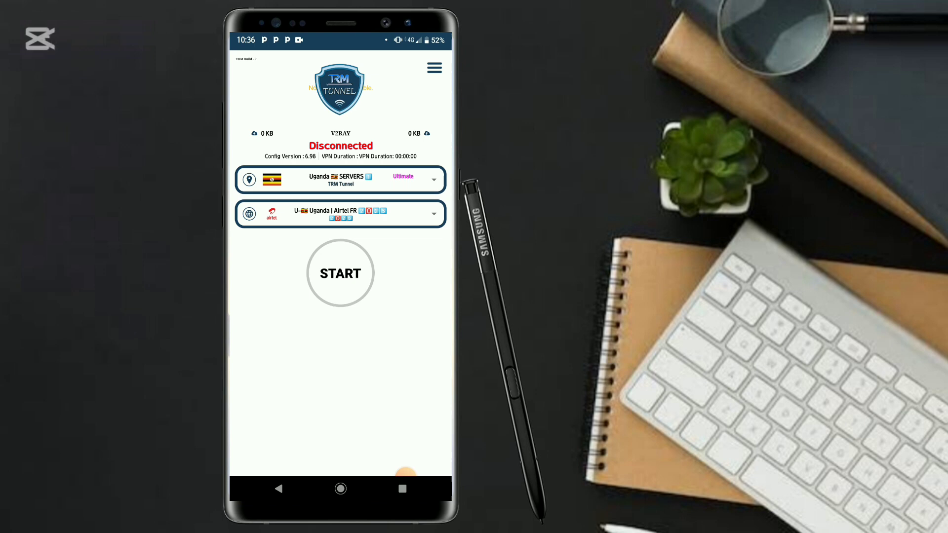
left_click(406, 472)
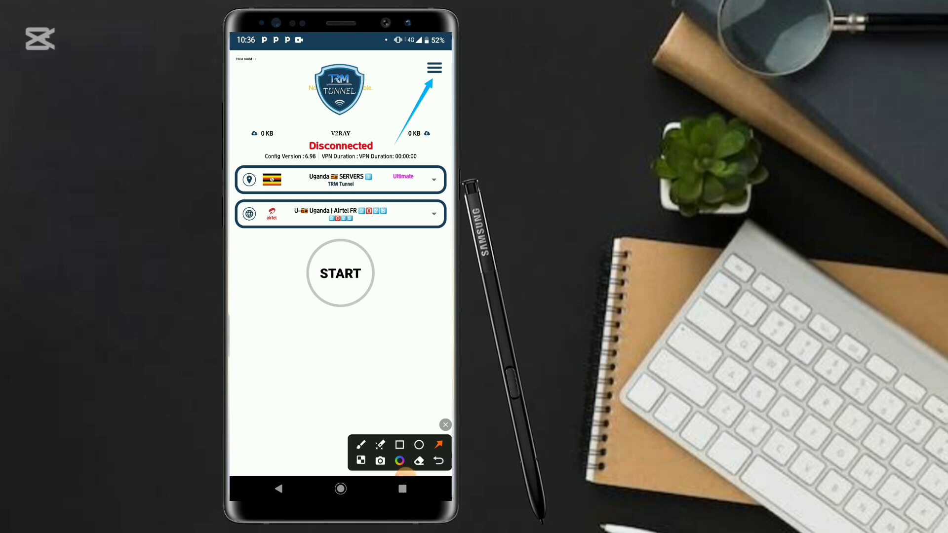
left_click(434, 68)
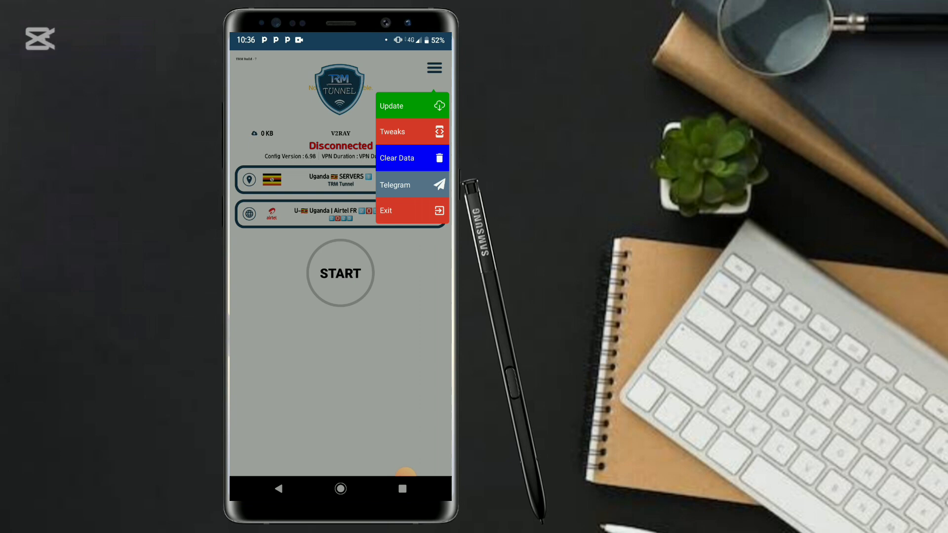
left_click(403, 470)
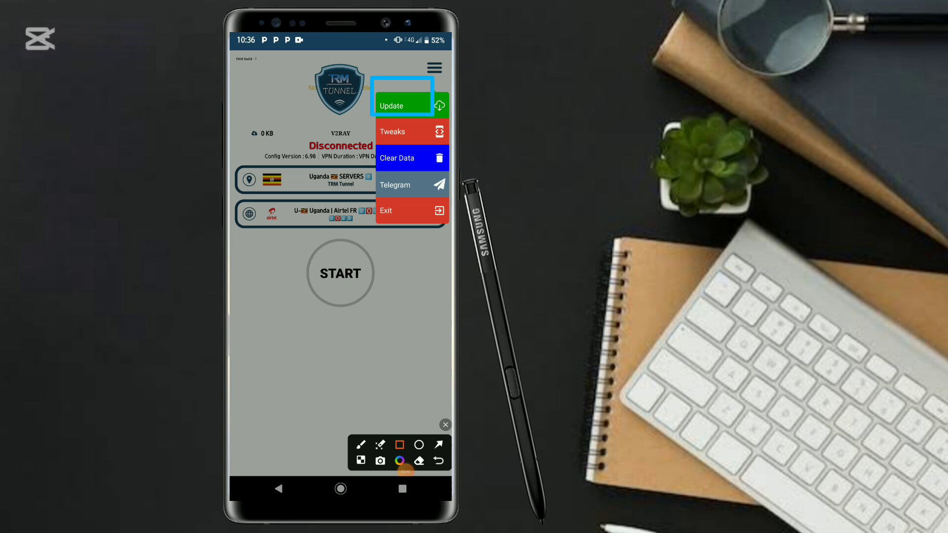
left_click(391, 105)
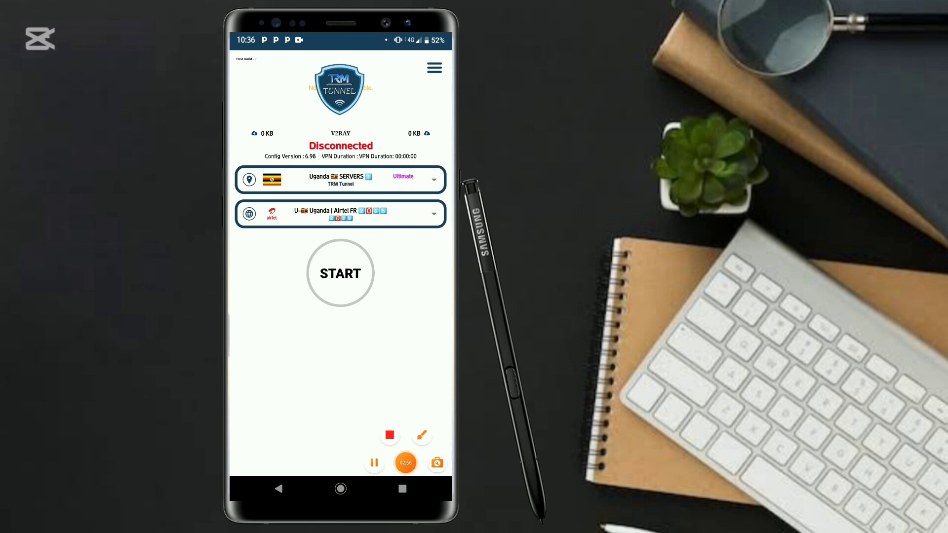
- Switch the server from Uganda SERVERS to Auto Select Server
left_click(422, 436)
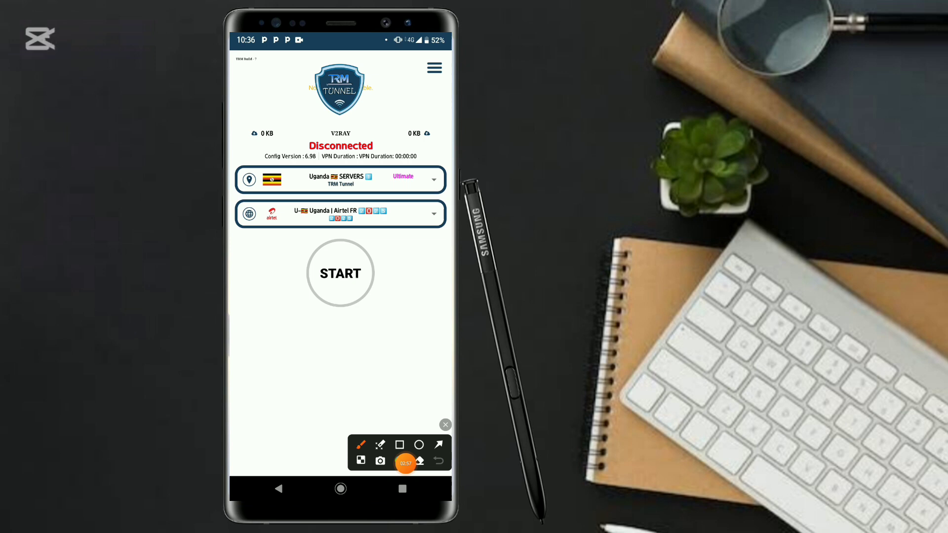
left_click(399, 445)
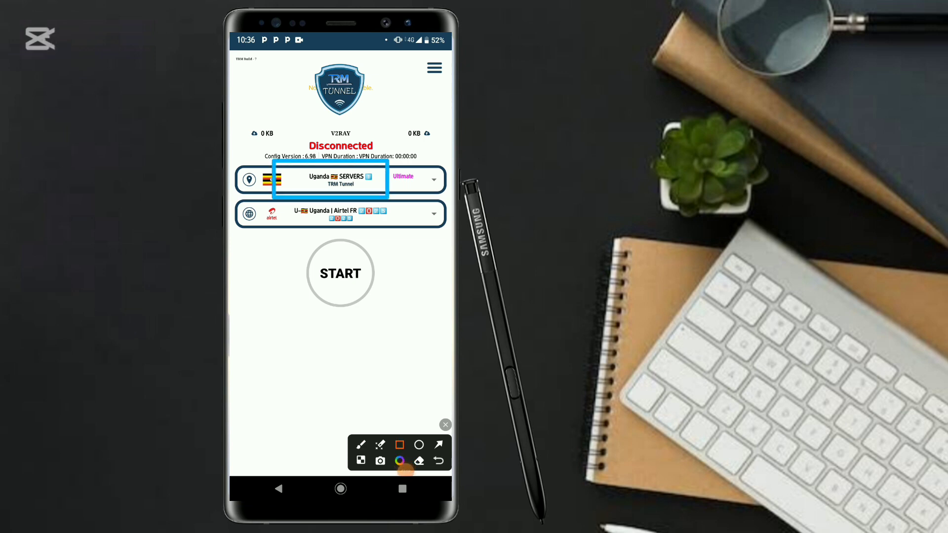
left_click(446, 424)
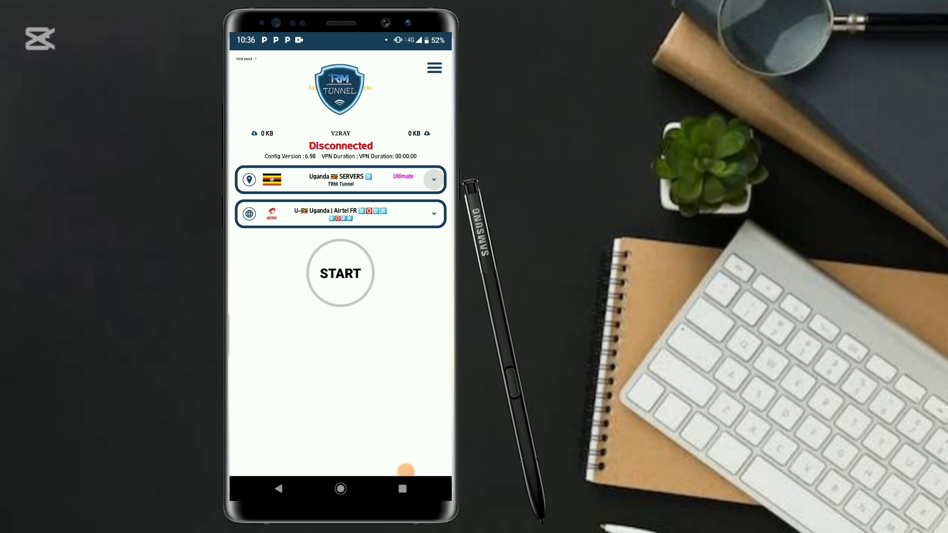
left_click(432, 179)
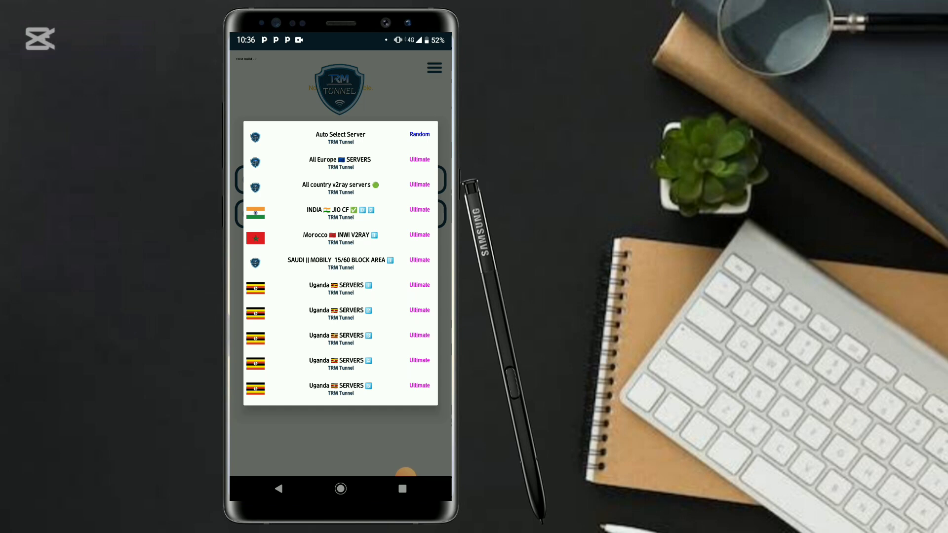
left_click(341, 133)
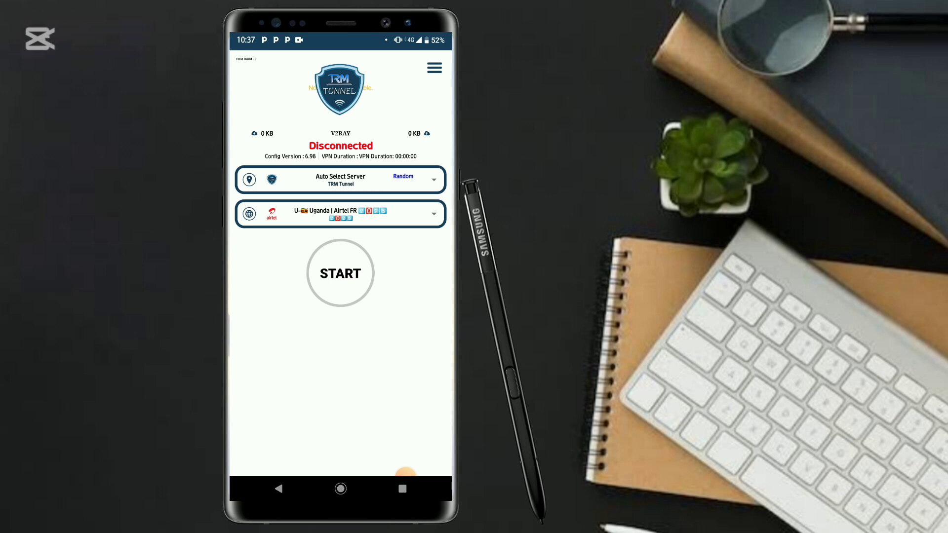
- Browse the Search Network/Country list and close it keeping Uganda | Airtel FR
left_click(341, 214)
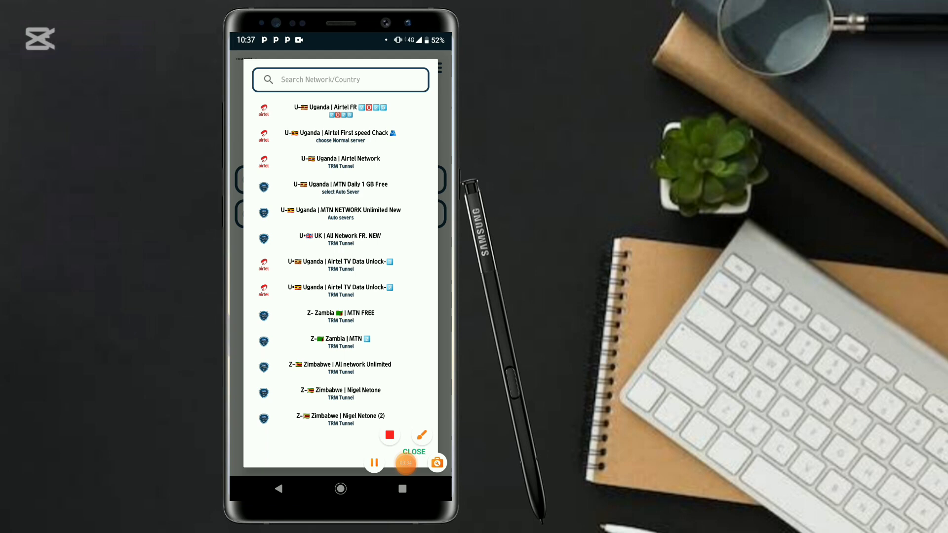
scroll("down", 3)
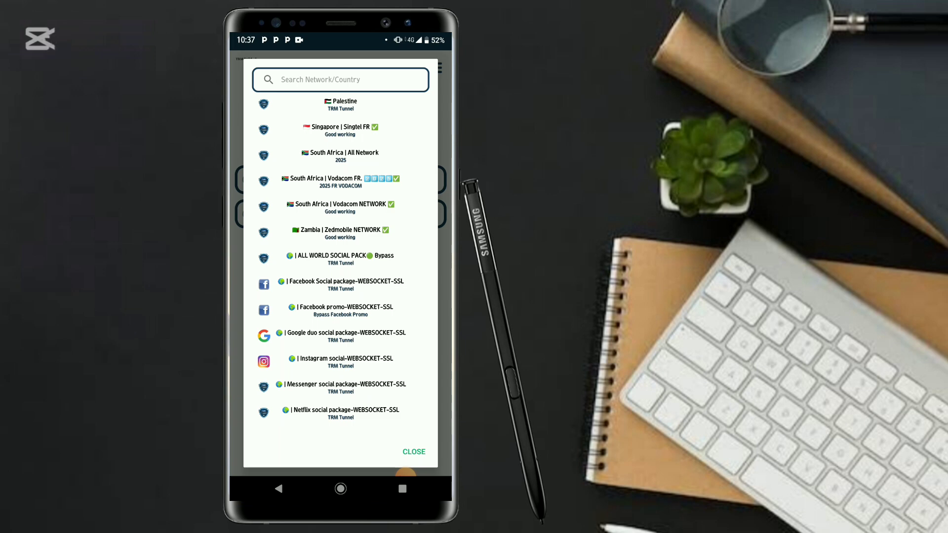
scroll("down", 3)
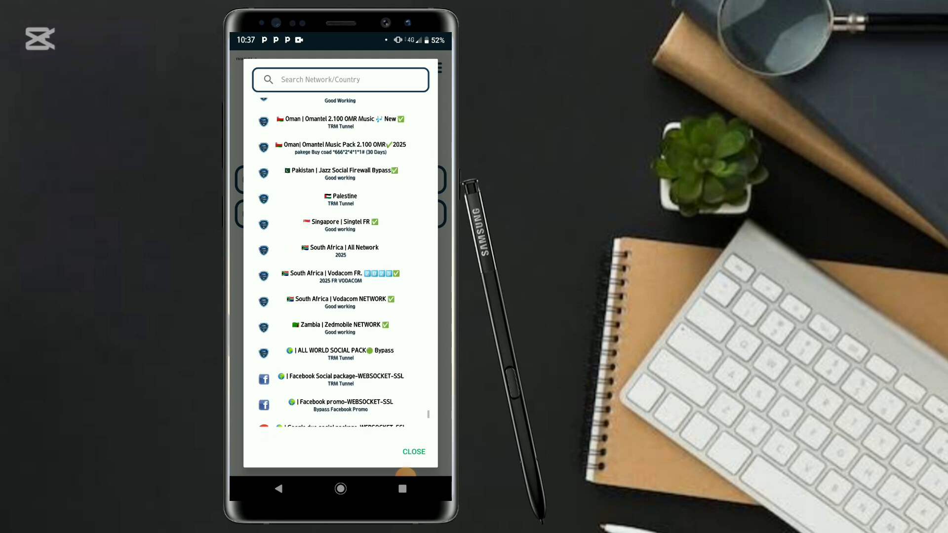
scroll("down", 3)
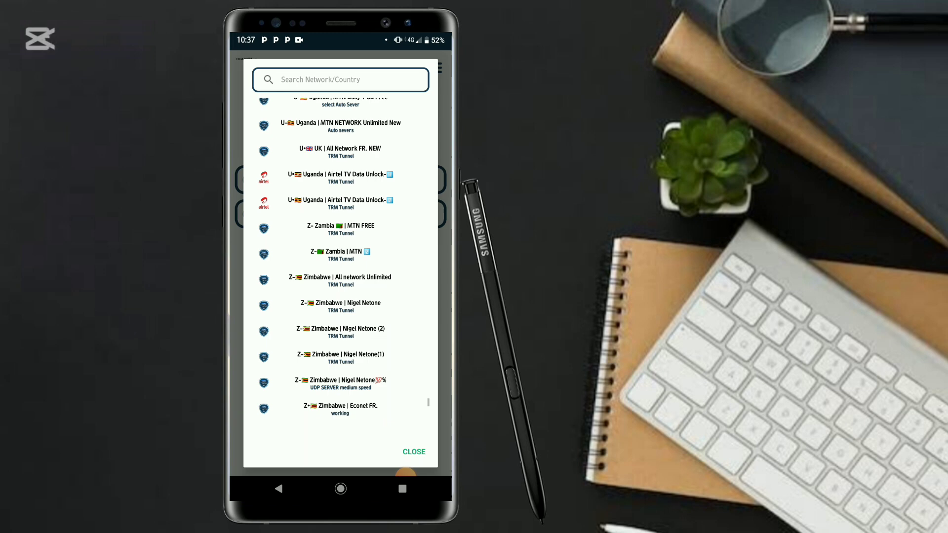
scroll("up", 3)
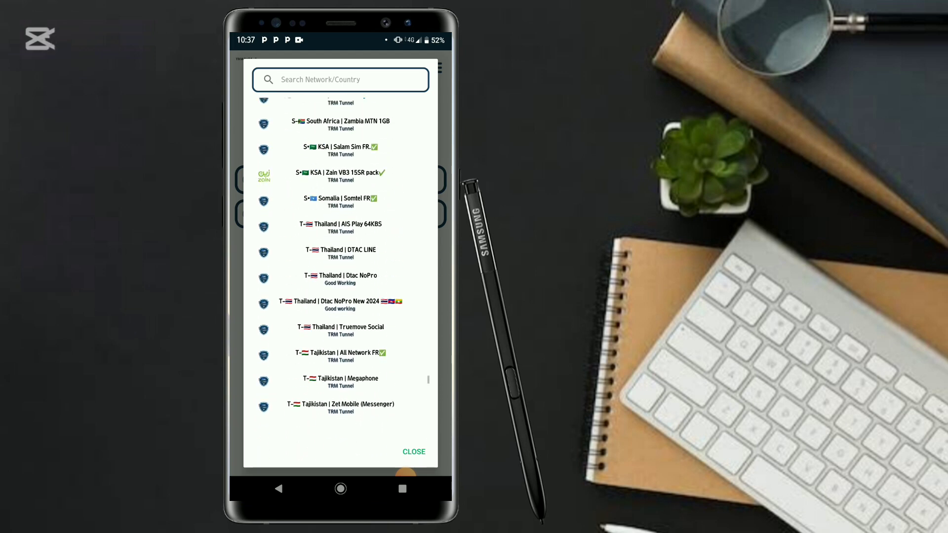
scroll("up", 3)
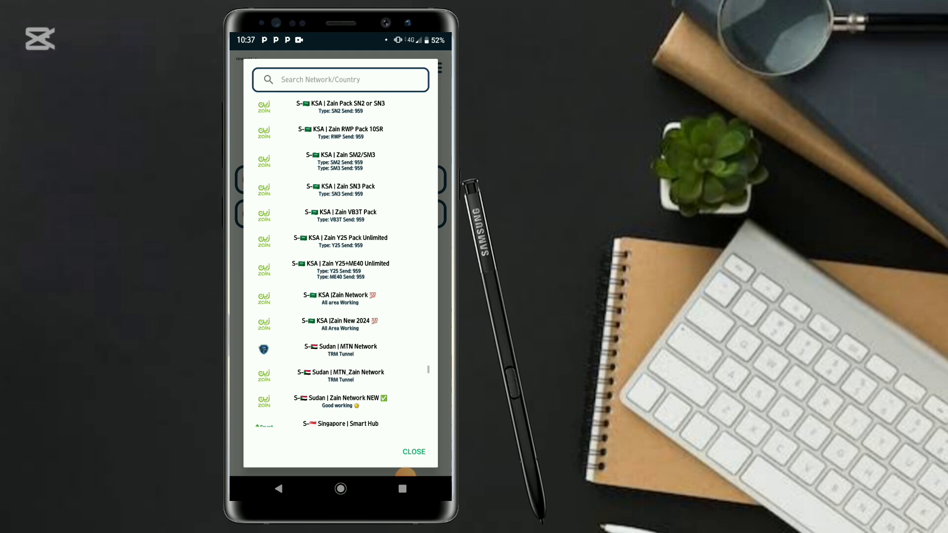
scroll("up", 3)
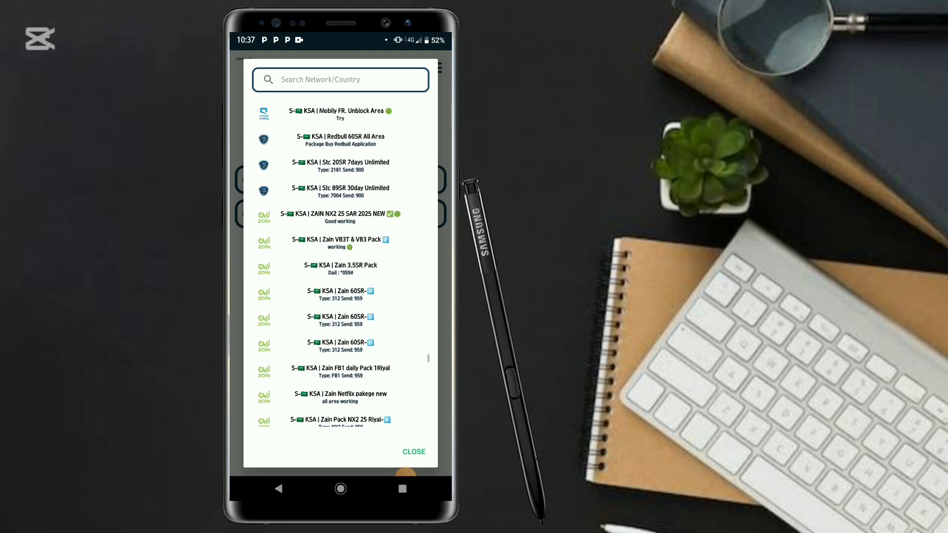
scroll("down", 3)
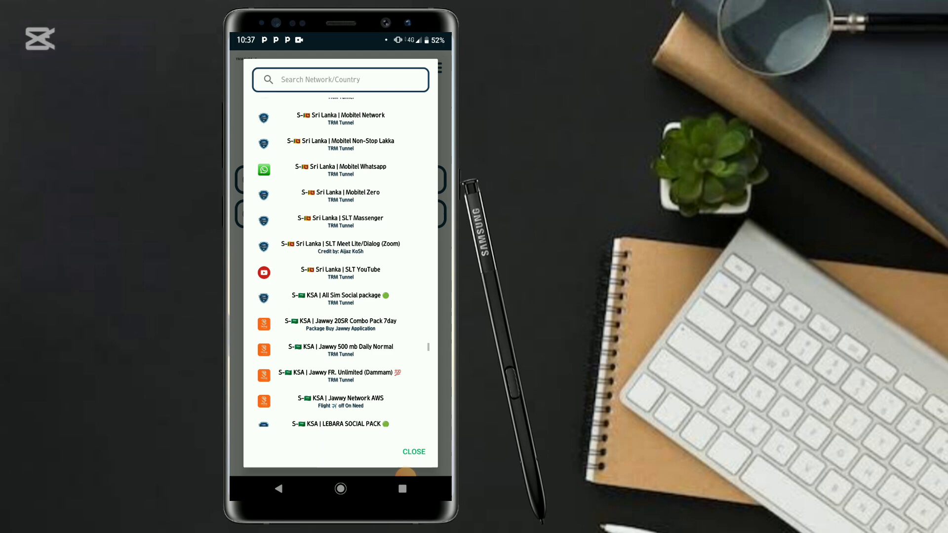
scroll("up", 3)
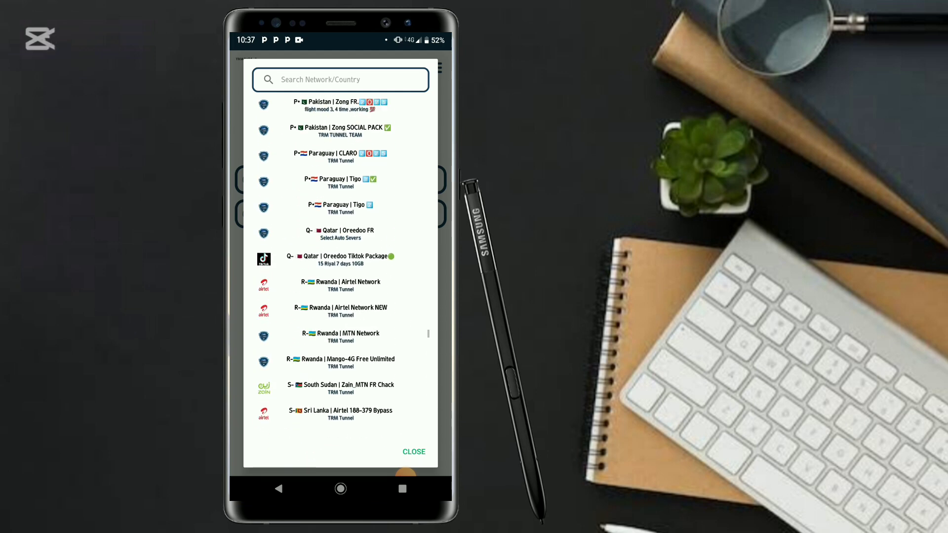
scroll("up", 3)
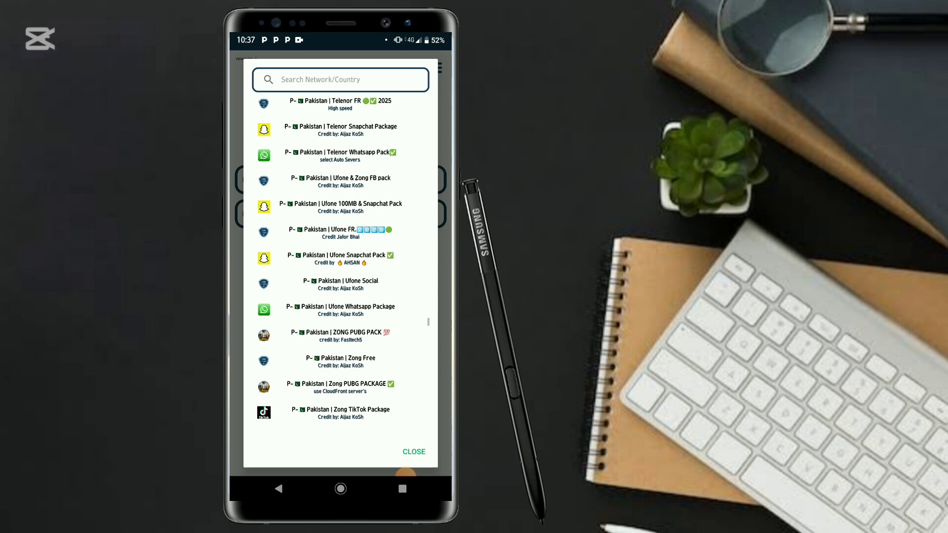
scroll("up", 3)
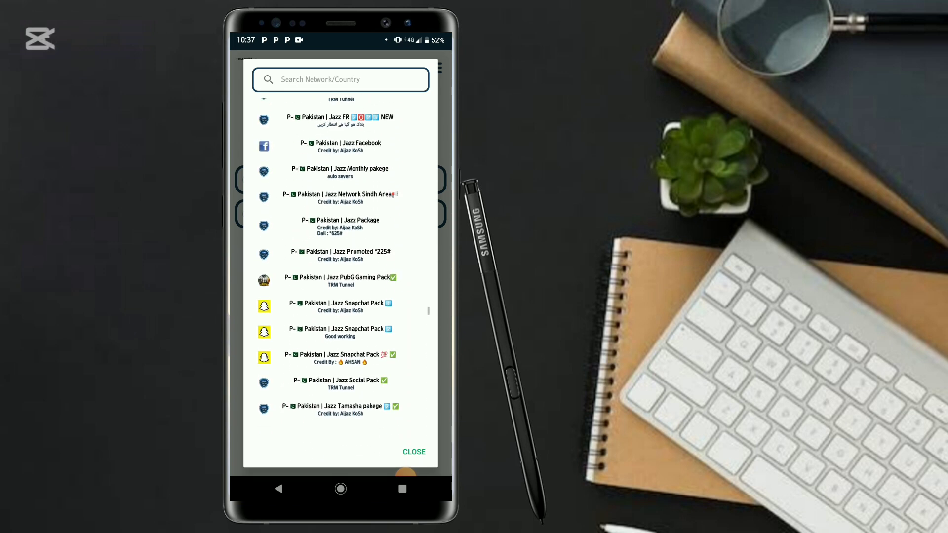
scroll("down", 3)
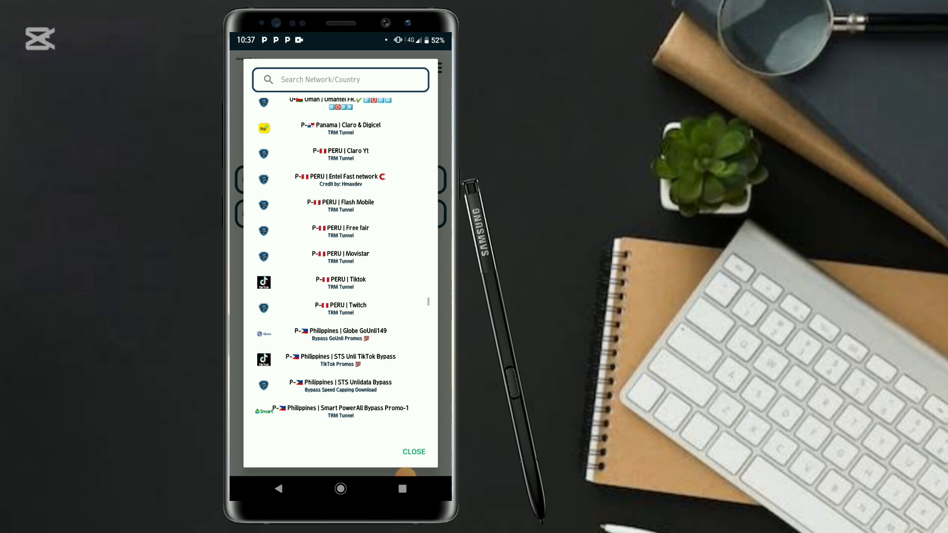
scroll("up", 3)
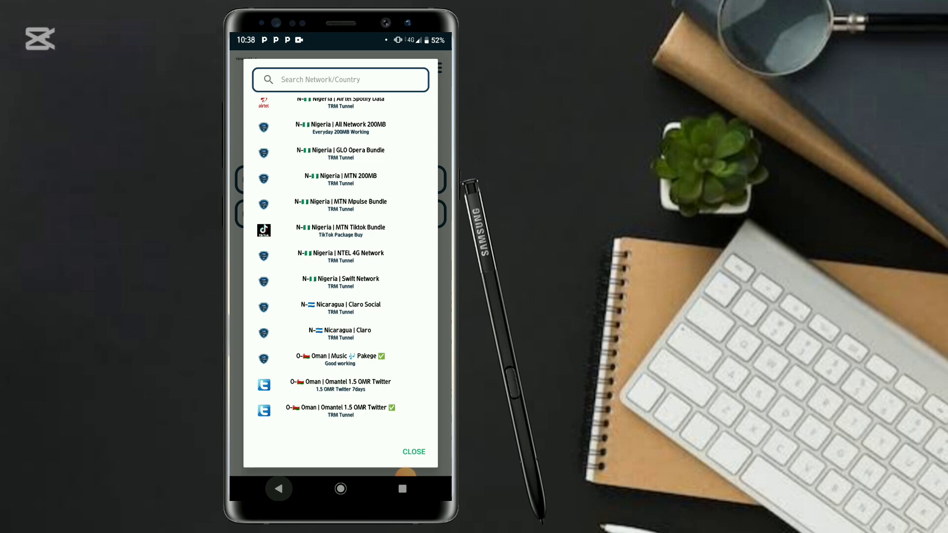
left_click(413, 452)
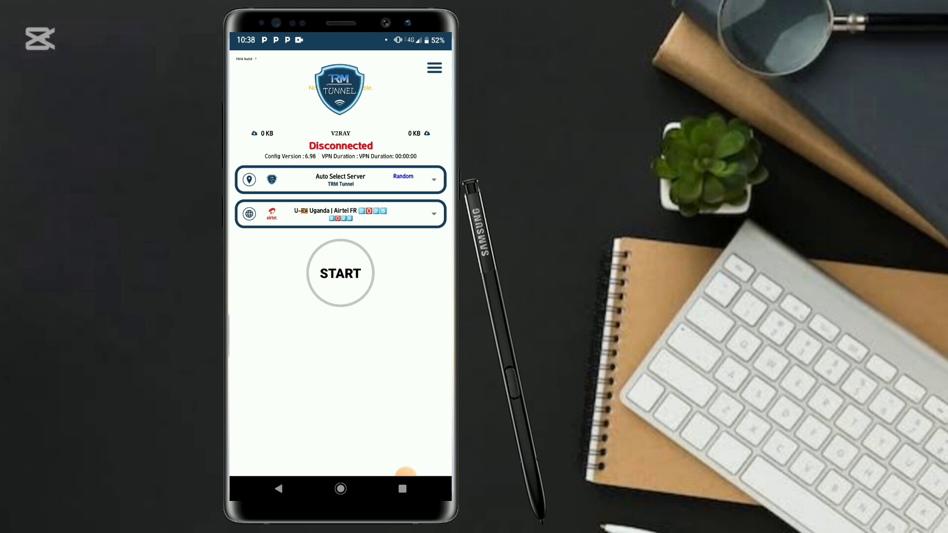
- Confirm Uganda | Airtel FR as the network, then switch to YouTube
left_click(340, 213)
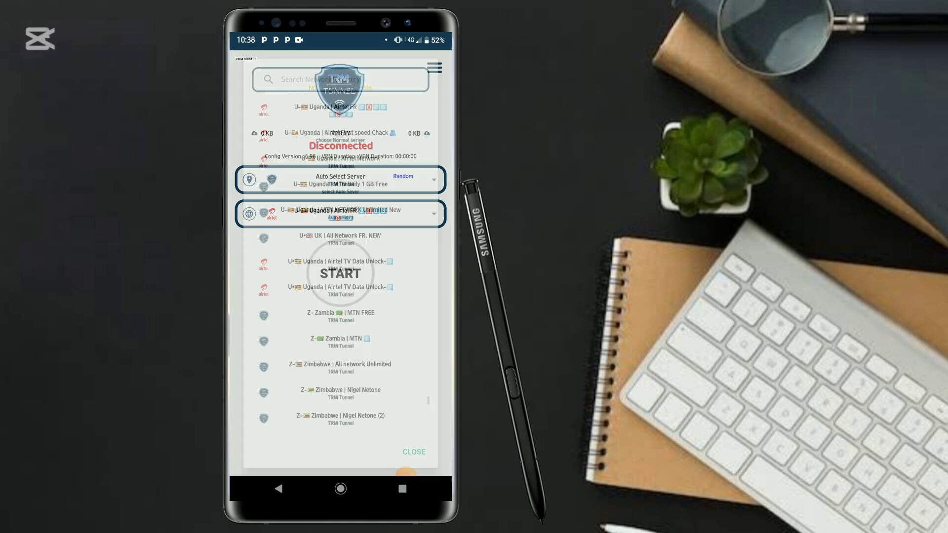
left_click(414, 451)
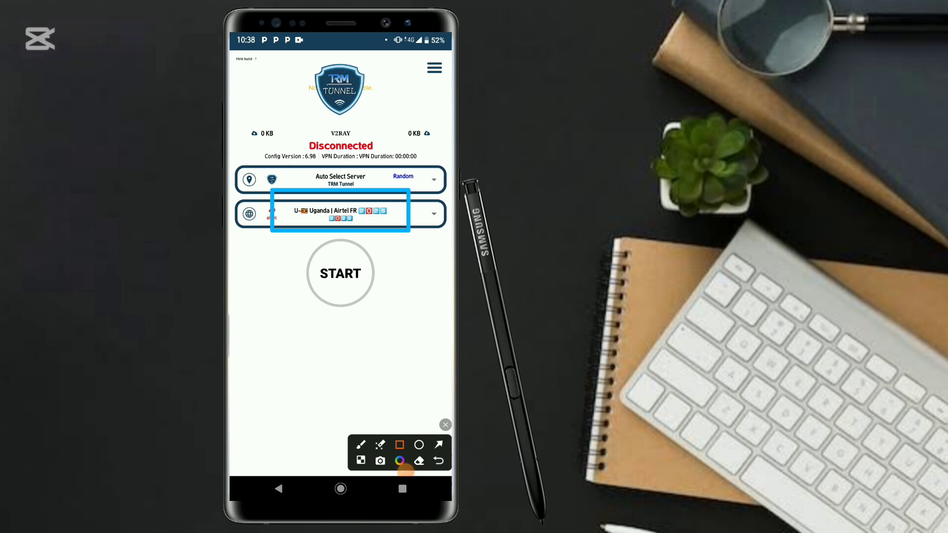
left_click(340, 274)
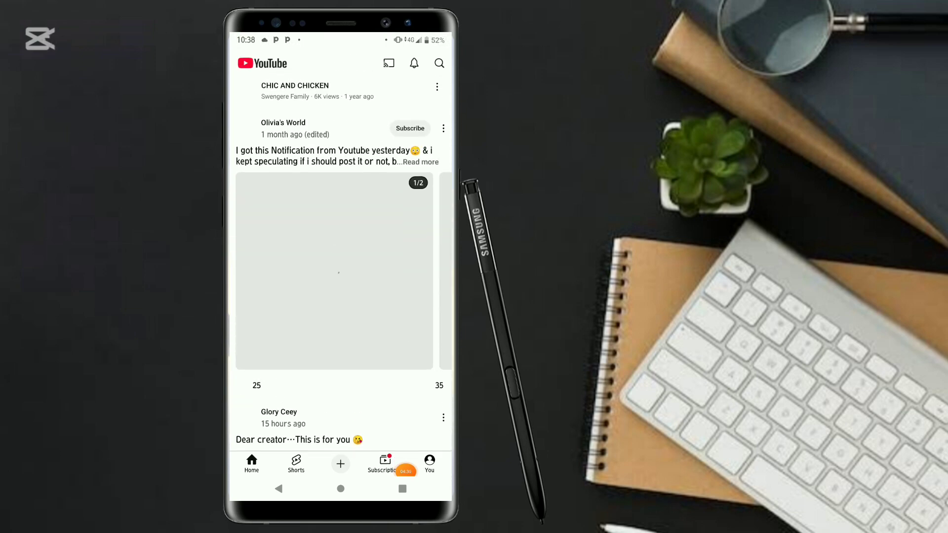
- Search YouTube for 'brilliant side 256' and open the BRILLIANT SIDE 256 channel
left_click(438, 63)
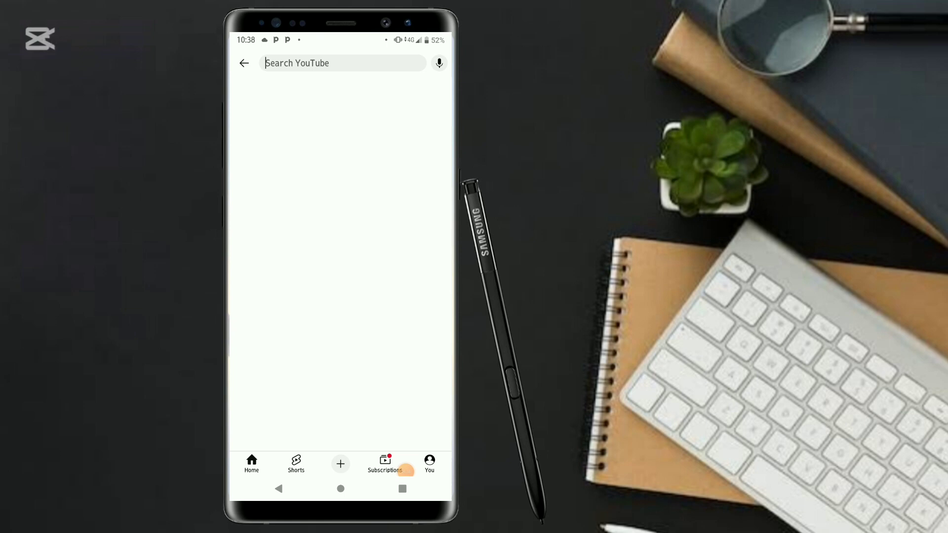
type("brilliant side 256")
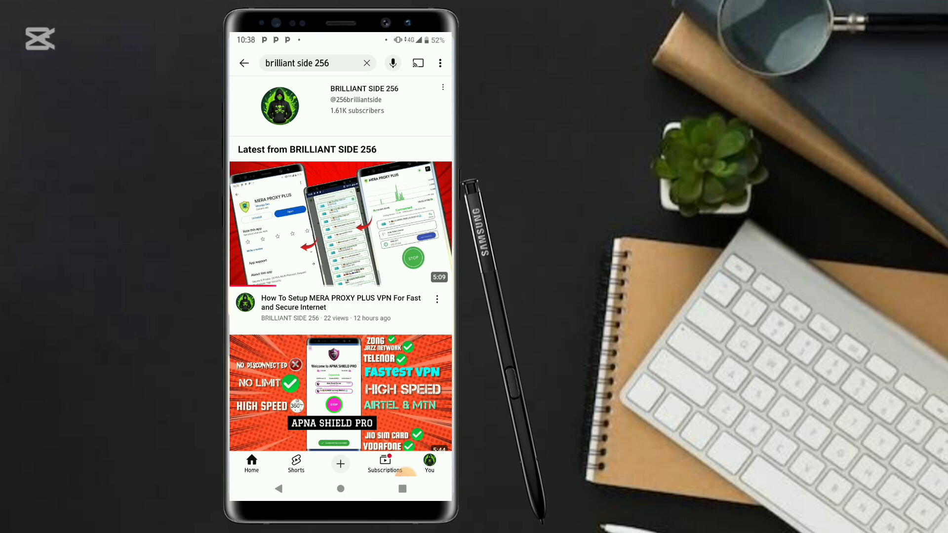
left_click(339, 224)
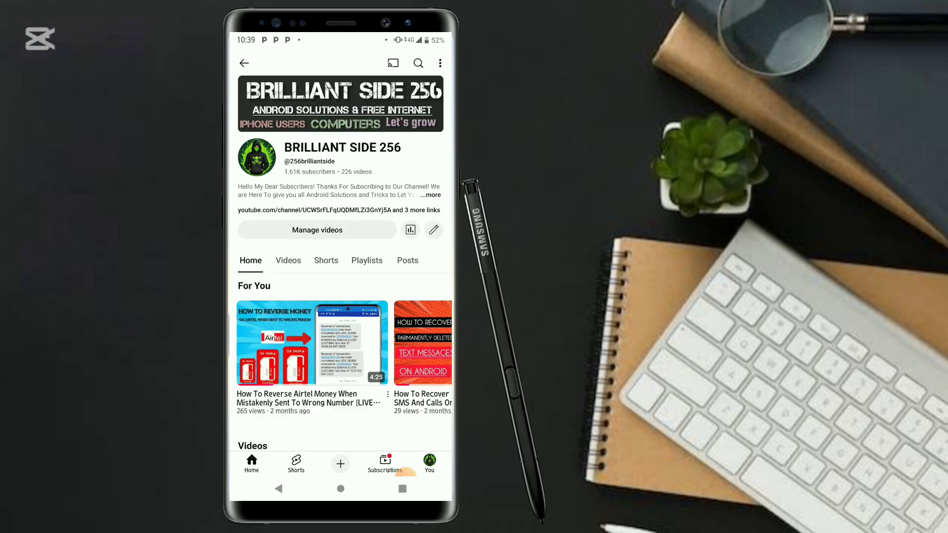
- Show the channel's Videos list and scroll down to month-old uploads
left_click(287, 260)
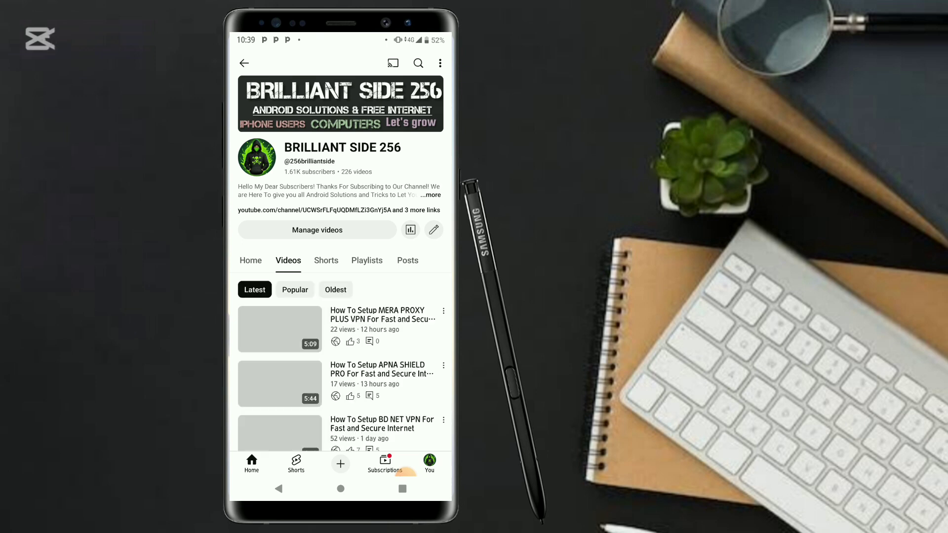
scroll("down", 3)
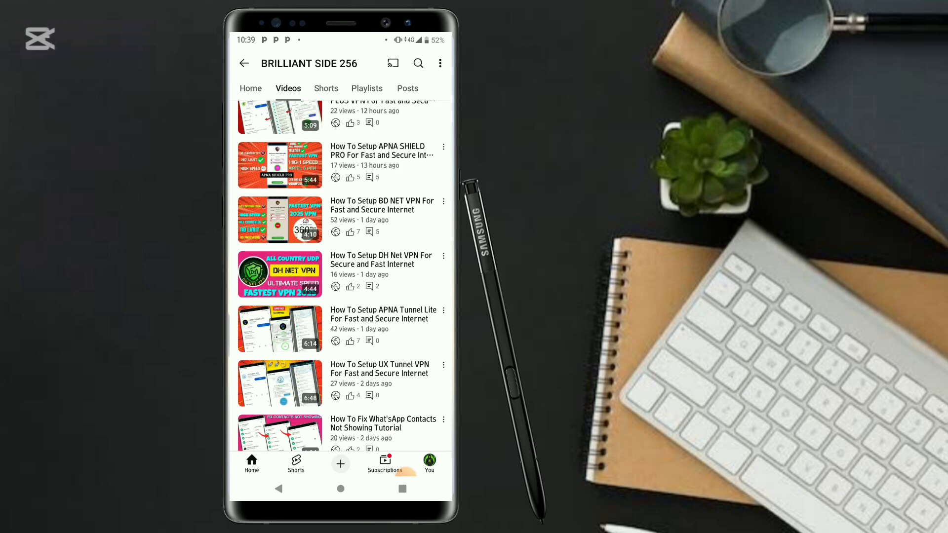
scroll("down", 3)
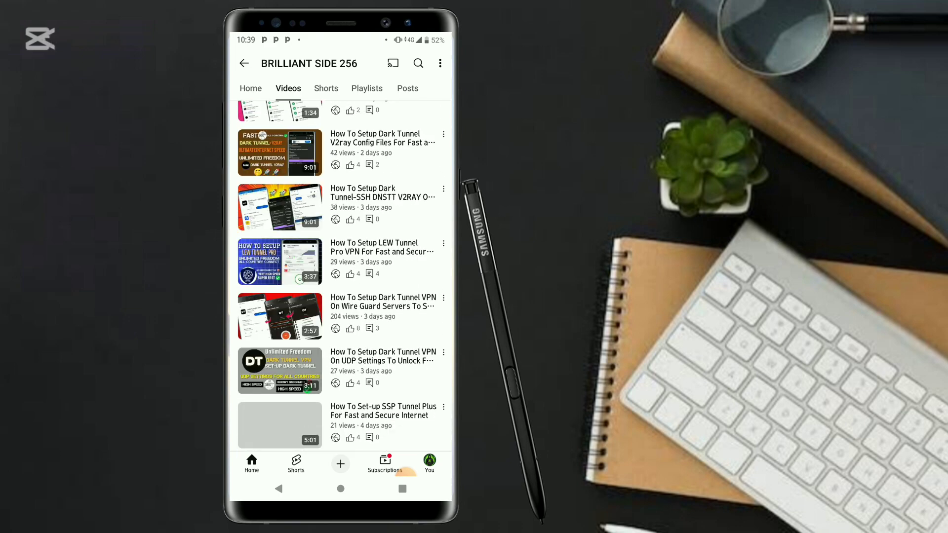
scroll("down", 3)
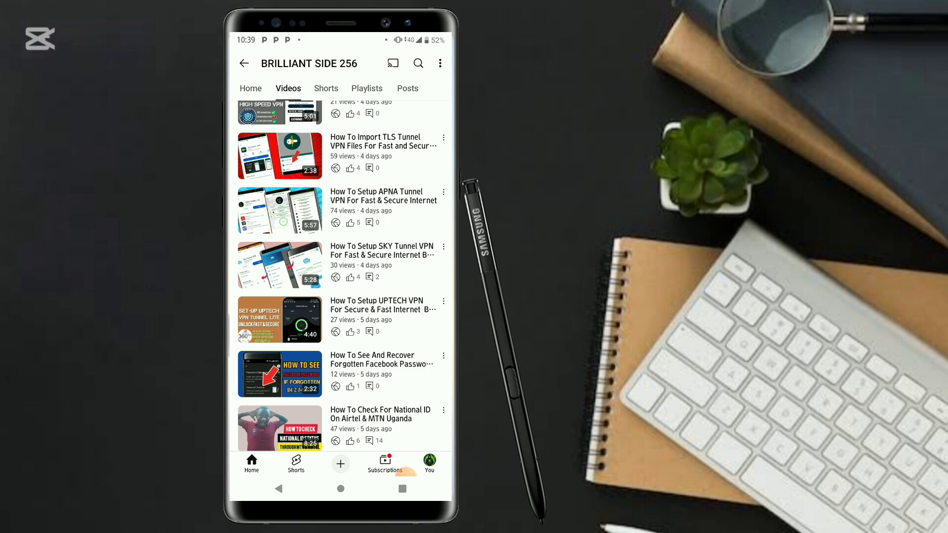
scroll("up", 3)
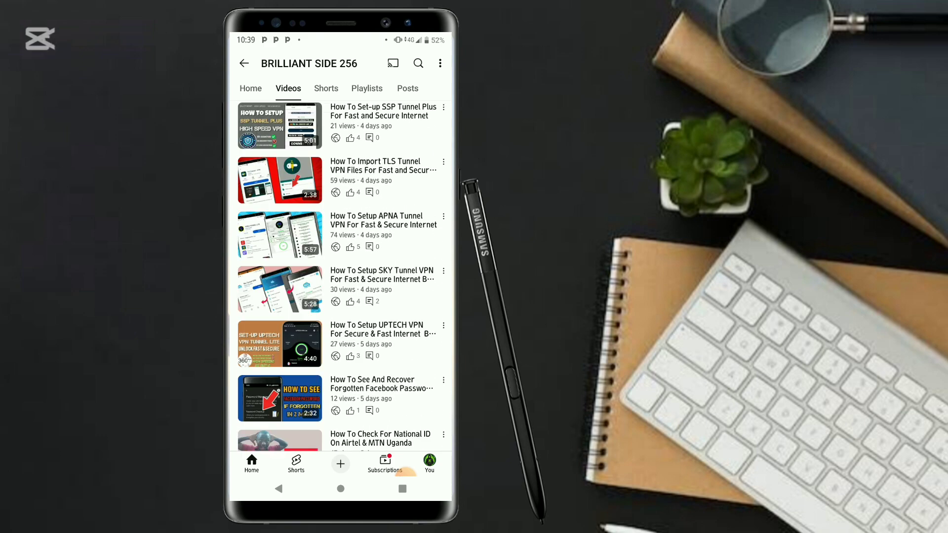
scroll("down", 3)
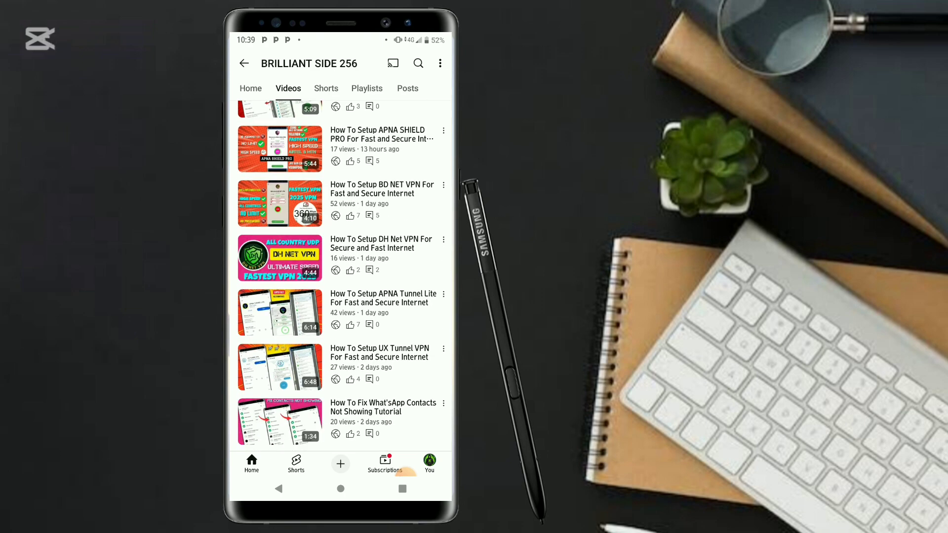
scroll("down", 3)
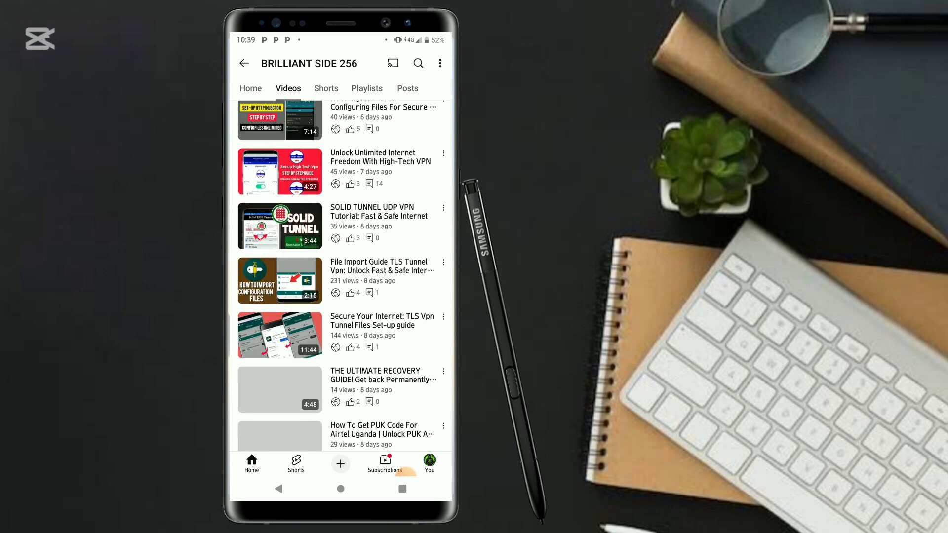
scroll("down", 3)
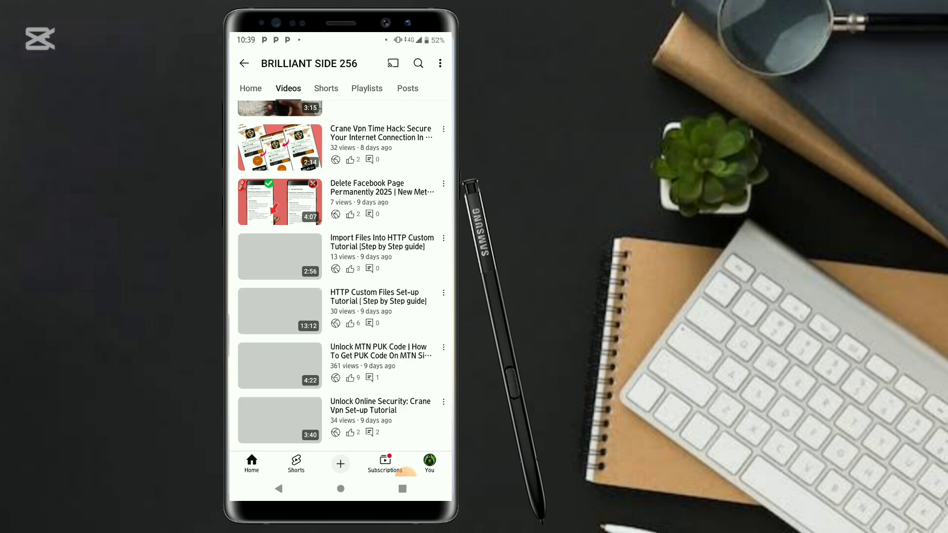
scroll("down", 3)
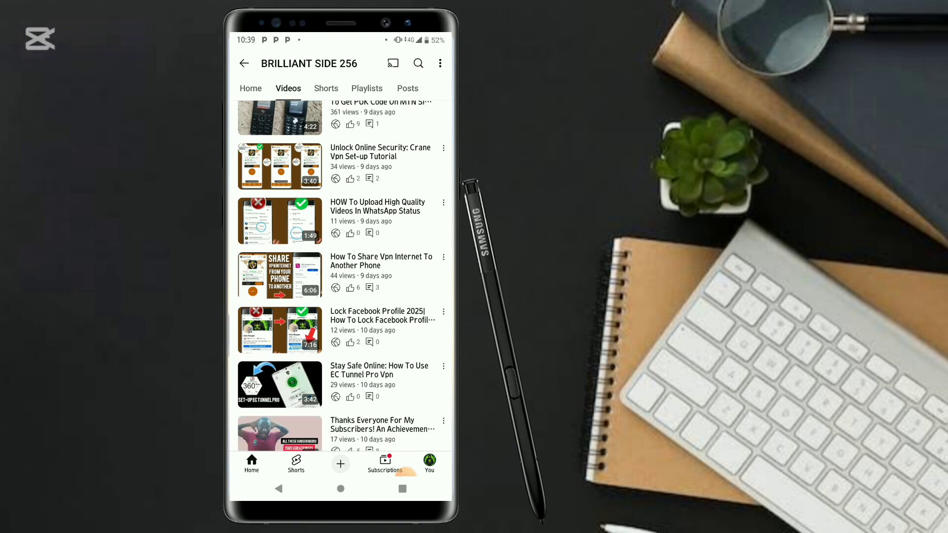
scroll("down", 3)
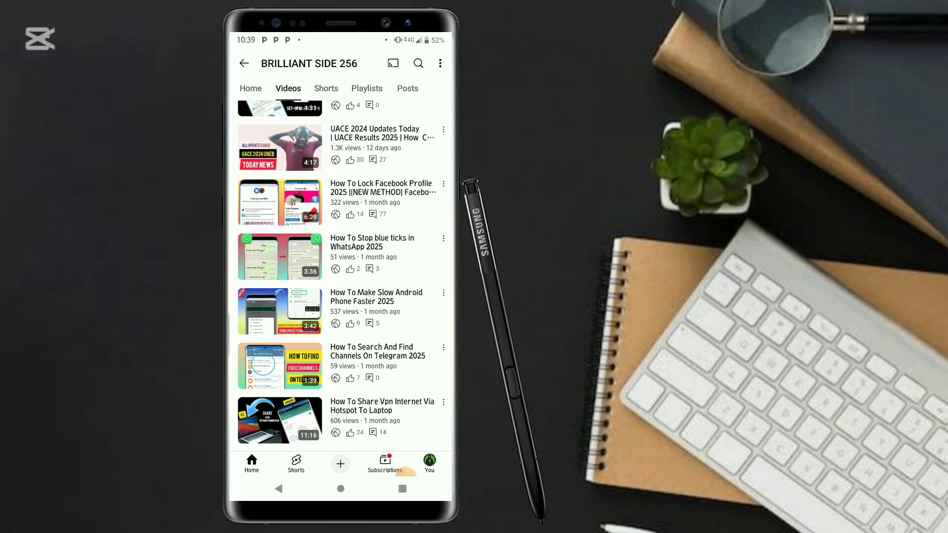
scroll("down", 3)
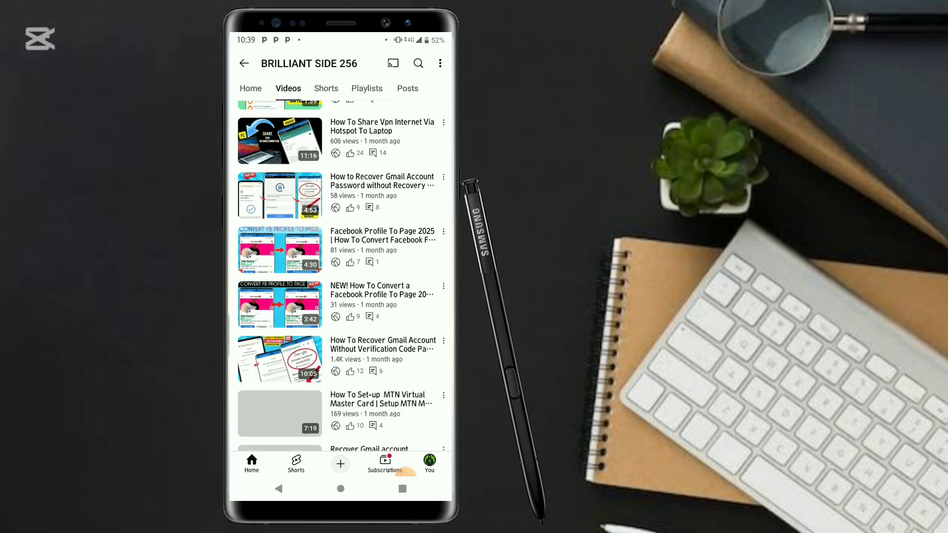
scroll("down", 3)
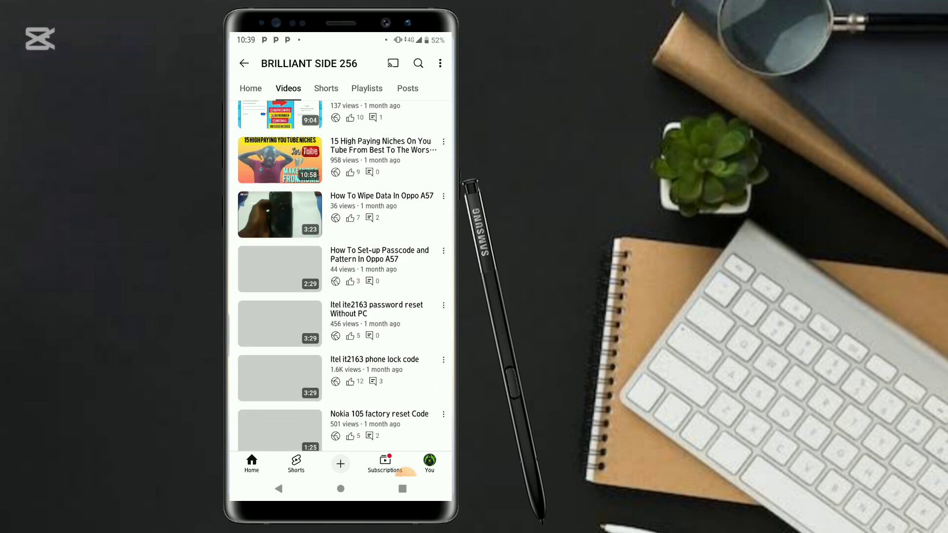